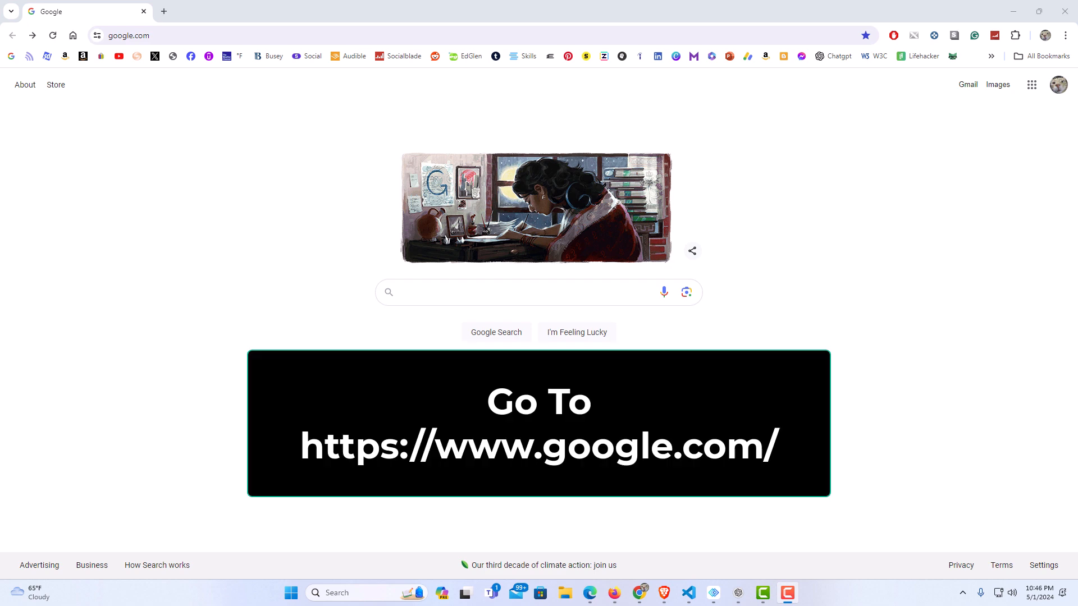
{"action": "mouse_move", "coordinate": [433, 298]}
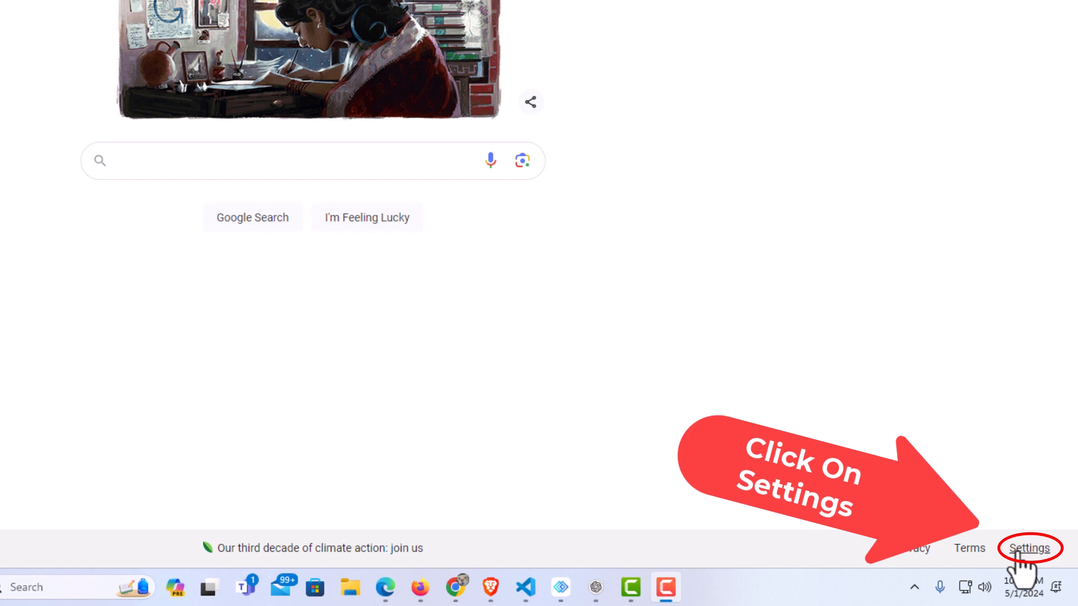
- Open Search settings from the homepage footer's Settings menu
{"action": "left_click", "coordinate": [1028, 548]}
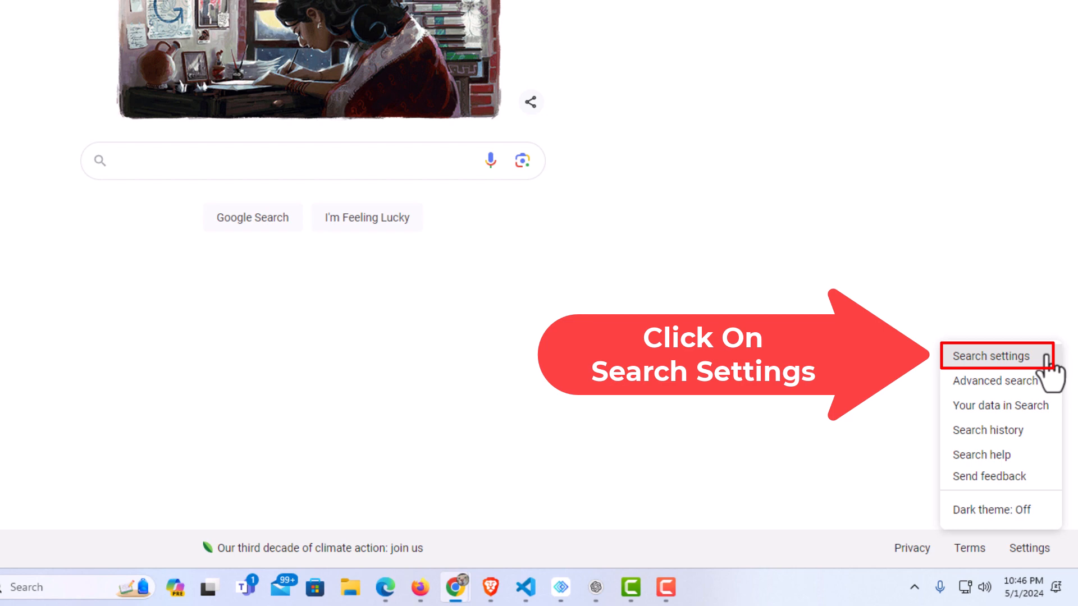
{"action": "left_click", "coordinate": [992, 357]}
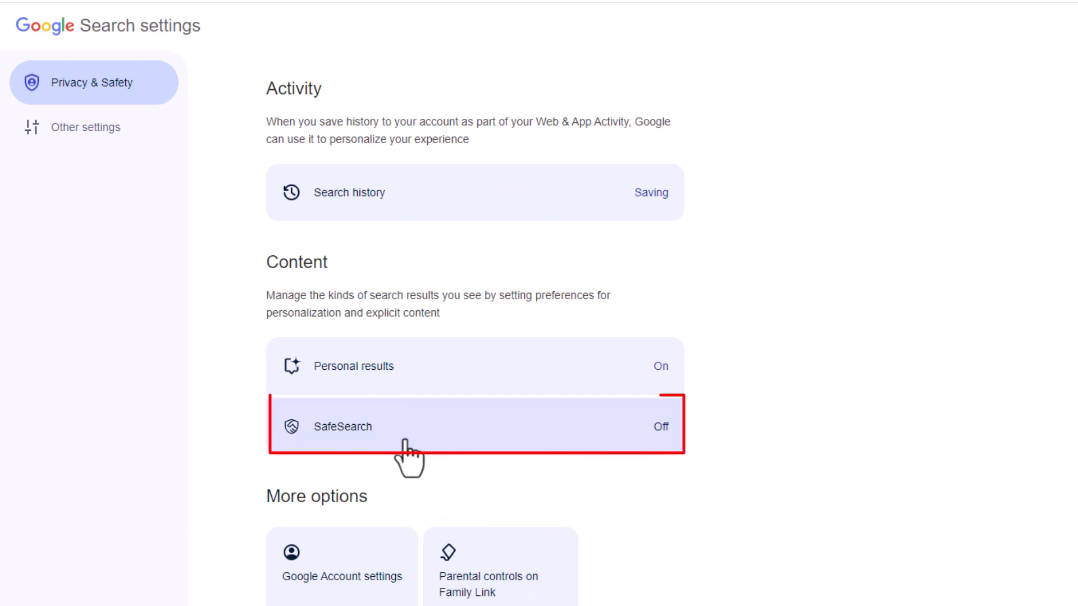
{"action": "mouse_move", "coordinate": [616, 461]}
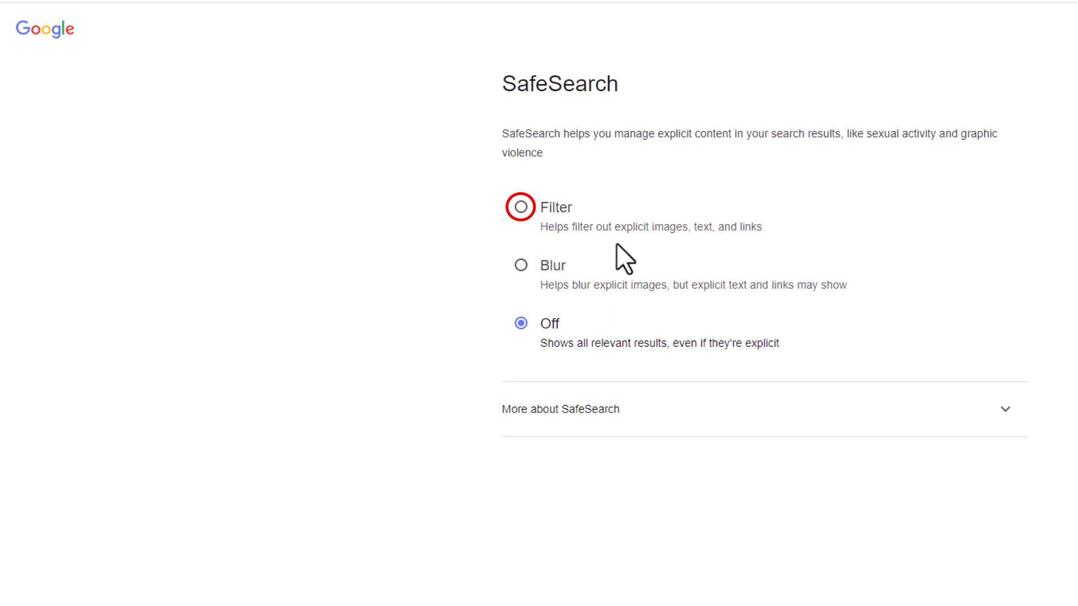
{"action": "mouse_move", "coordinate": [718, 260]}
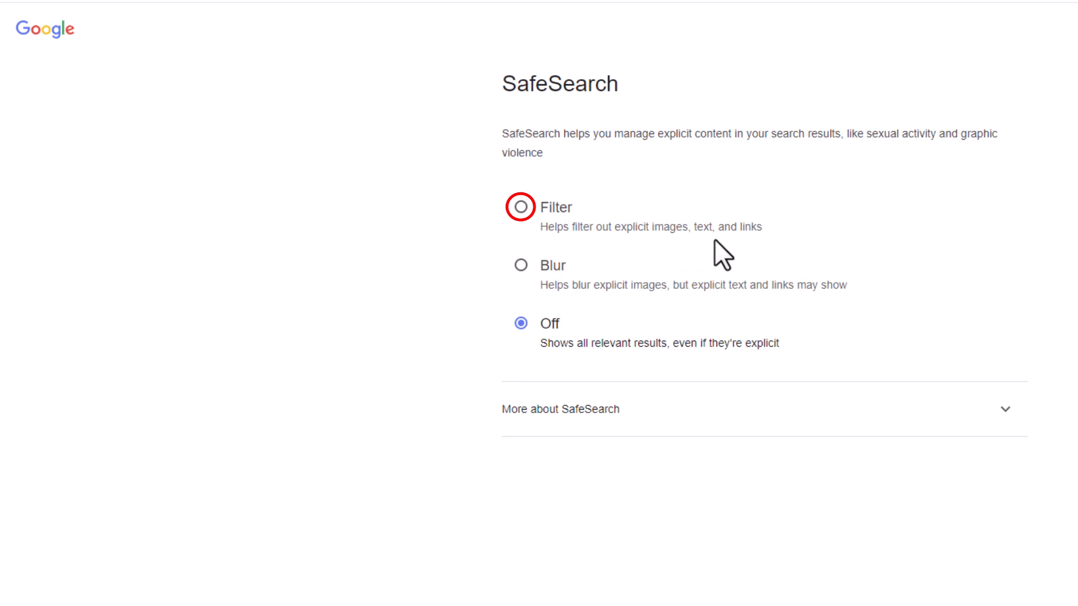
{"action": "left_click", "coordinate": [520, 207]}
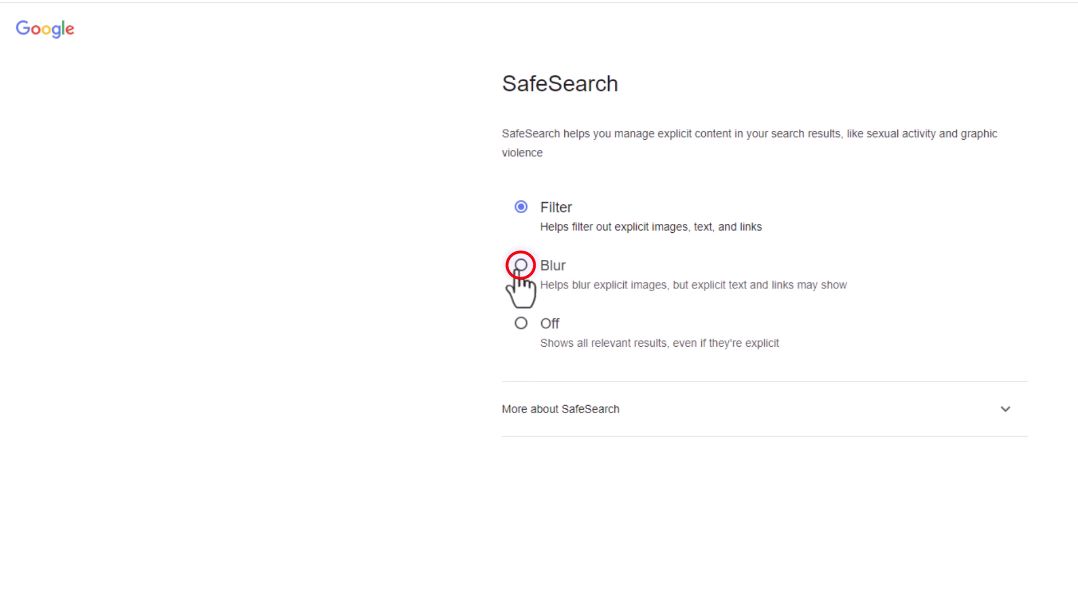
{"action": "left_click", "coordinate": [520, 265]}
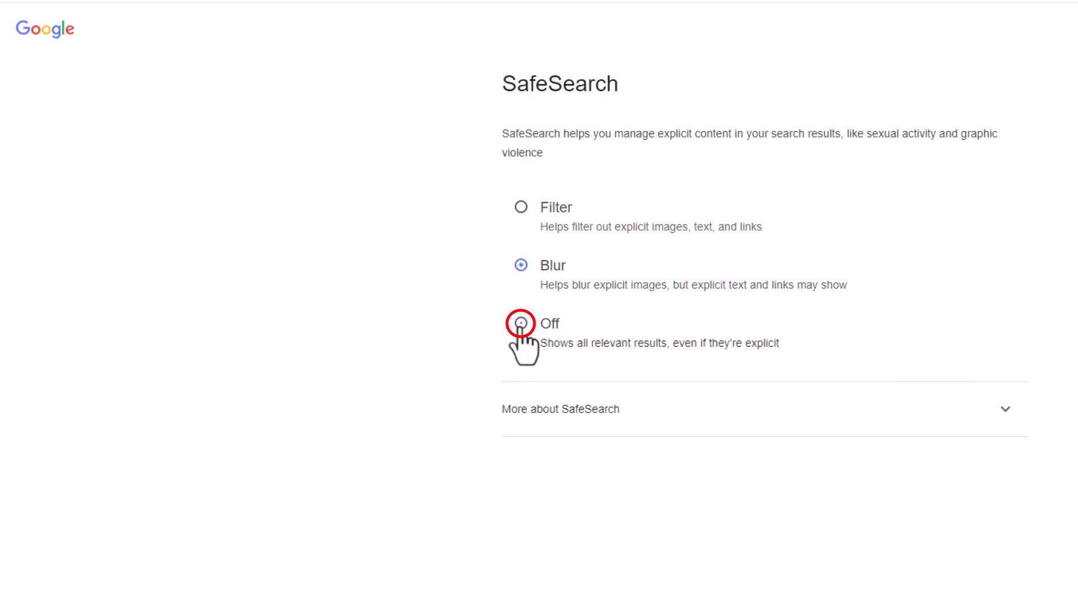
{"action": "left_click", "coordinate": [520, 323]}
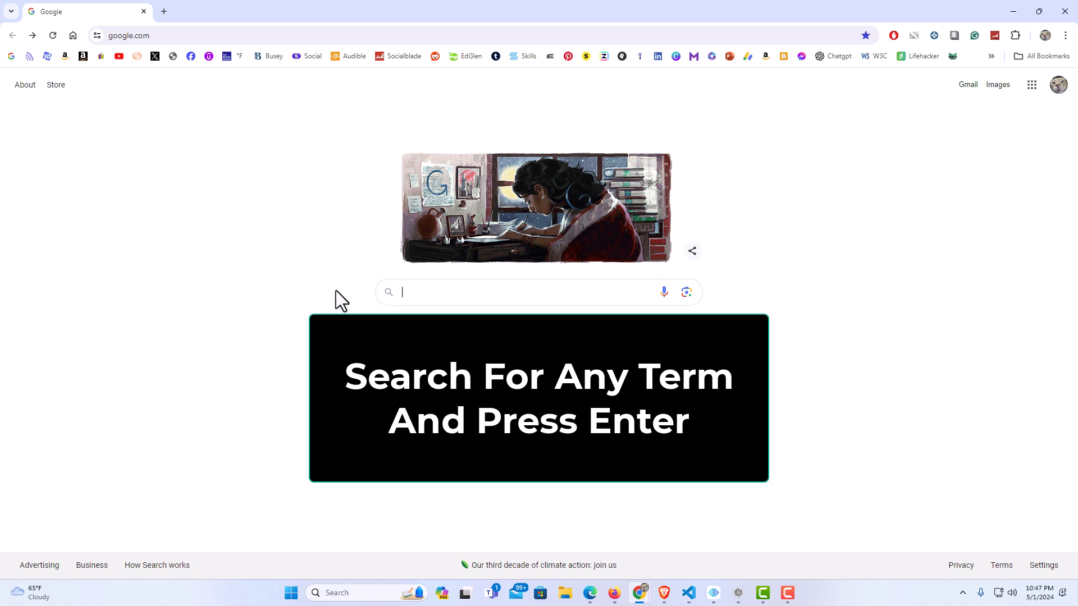
- Search Google for 'yes'
{"action": "type", "text": "y"}
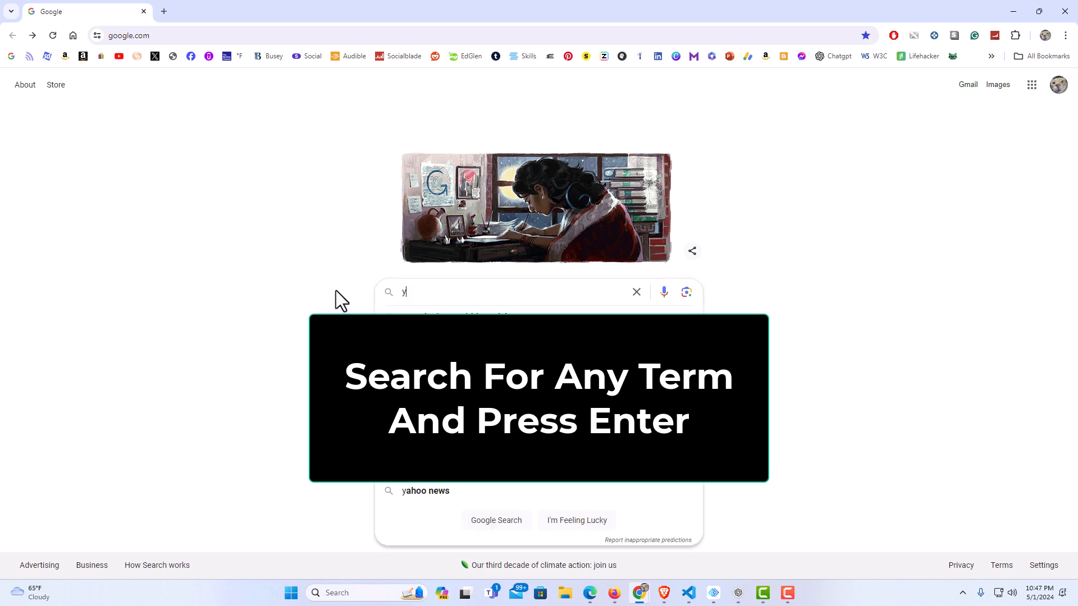
{"action": "type", "text": "es"}
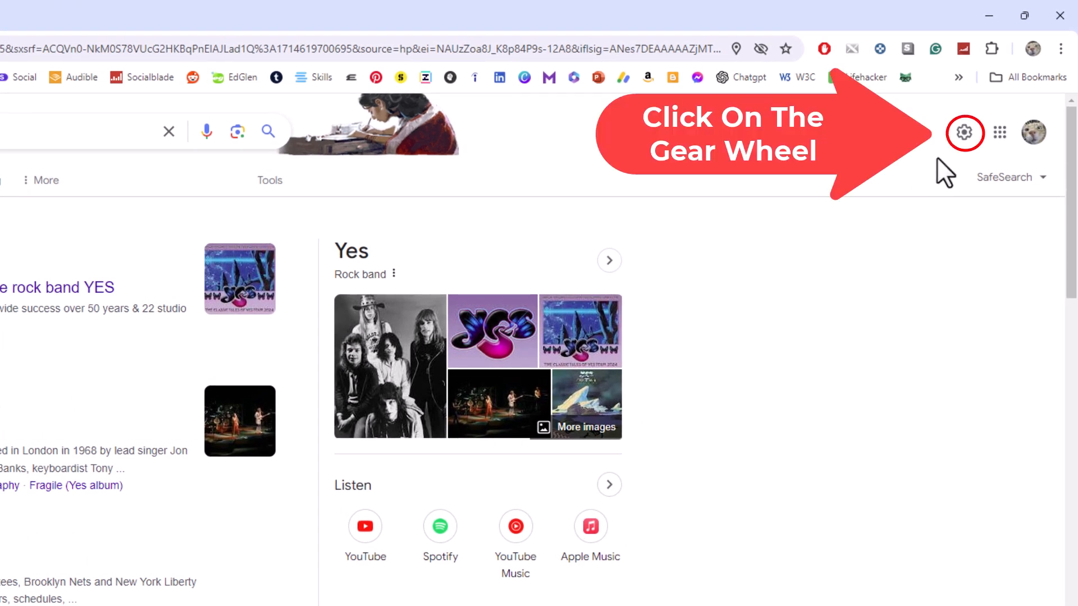
- Open the quick settings panel from the gear icon on the 'yes' results page
{"action": "left_click", "coordinate": [964, 133]}
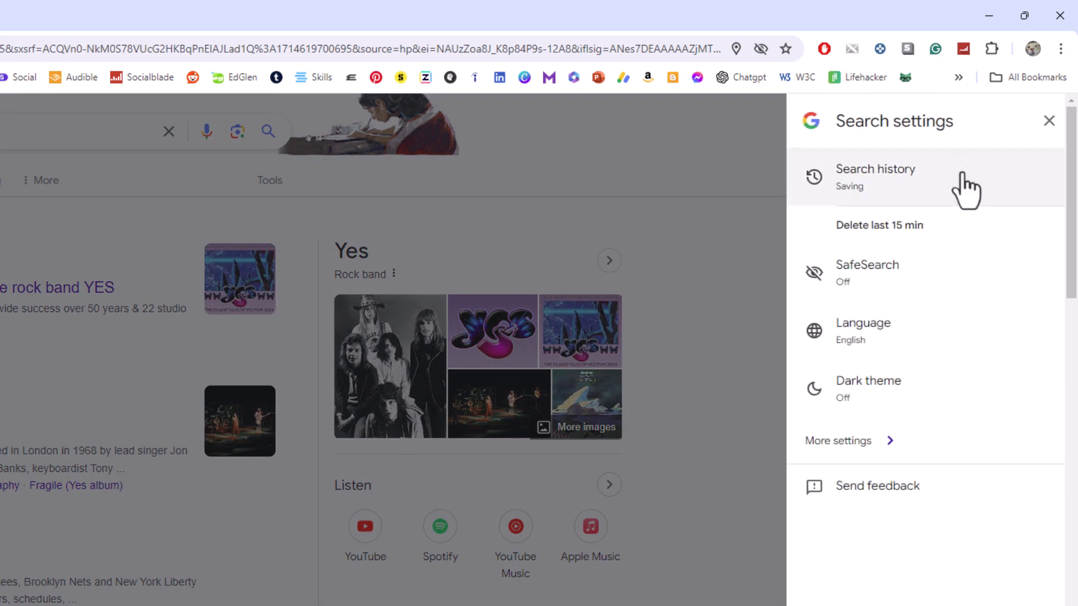
{"action": "mouse_move", "coordinate": [947, 290]}
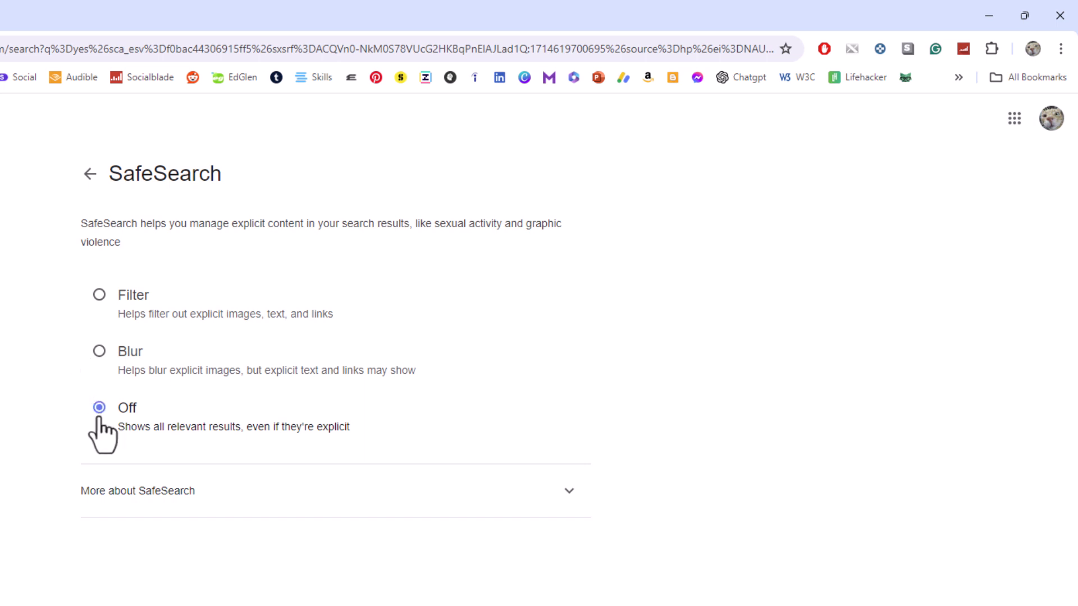
{"action": "mouse_move", "coordinate": [76, 432]}
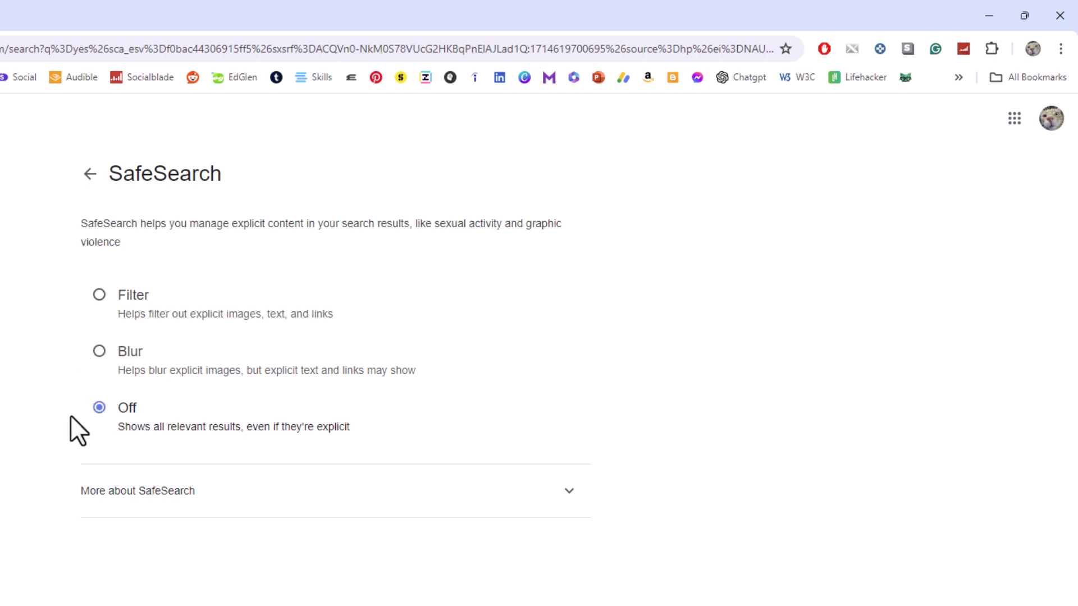